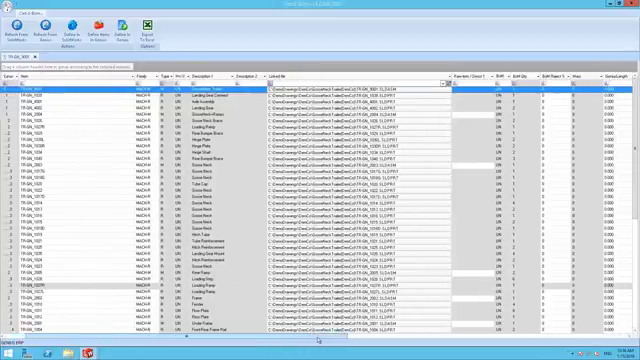
{"action": "scroll", "scroll_direction": "right", "scroll_amount": 3}
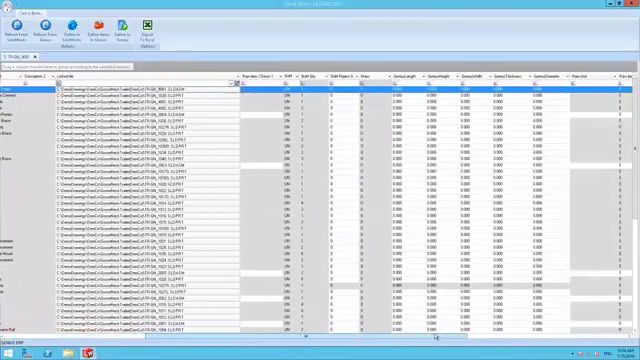